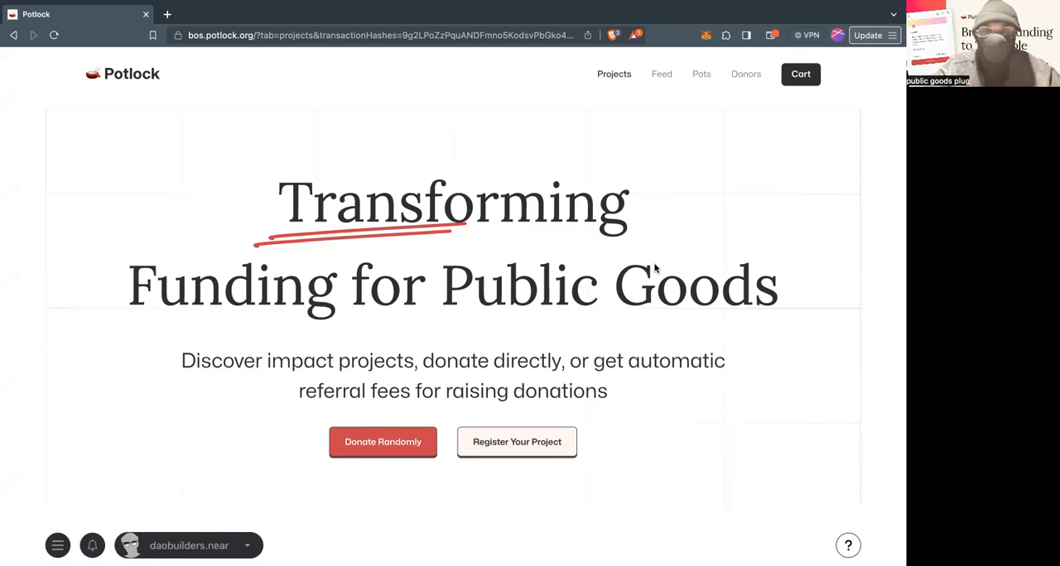
# Step: Start a random 0.1 NEAR donation, bypass the protocol fee, and show its cost breakdown
pyautogui.scroll(-3)
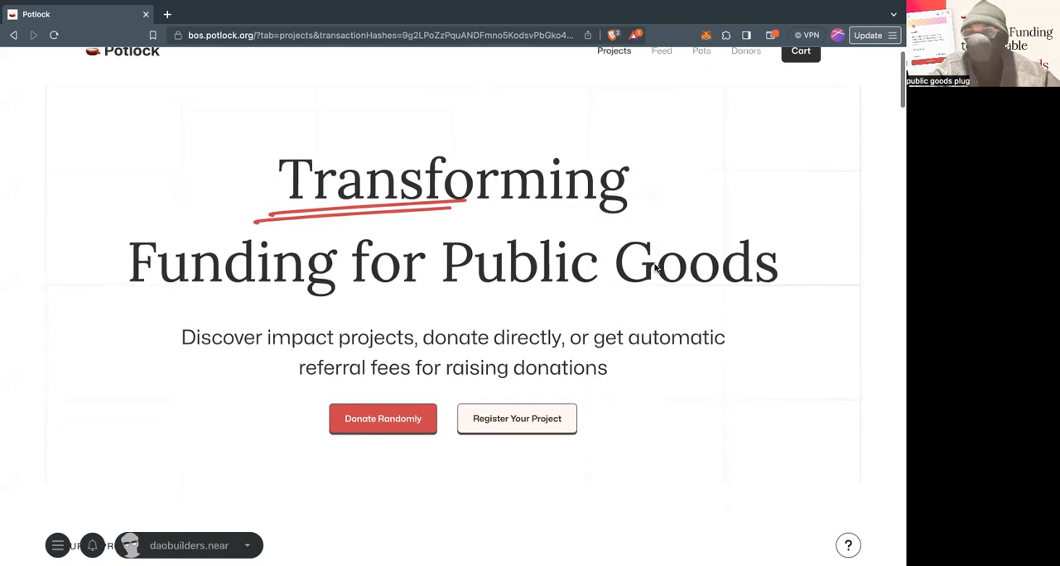
pyautogui.scroll(-3)
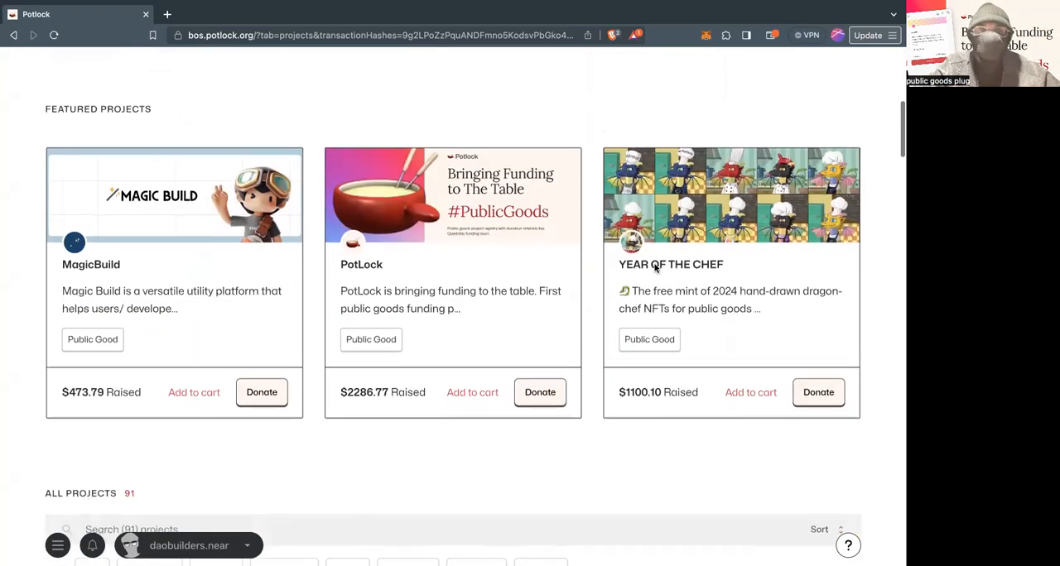
pyautogui.scroll(-3)
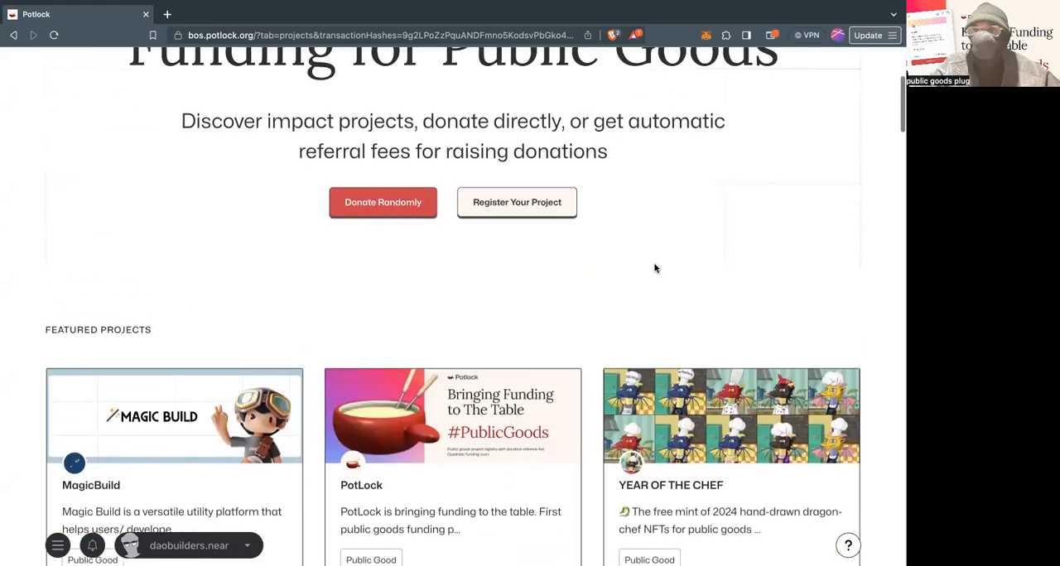
pyautogui.scroll(3)
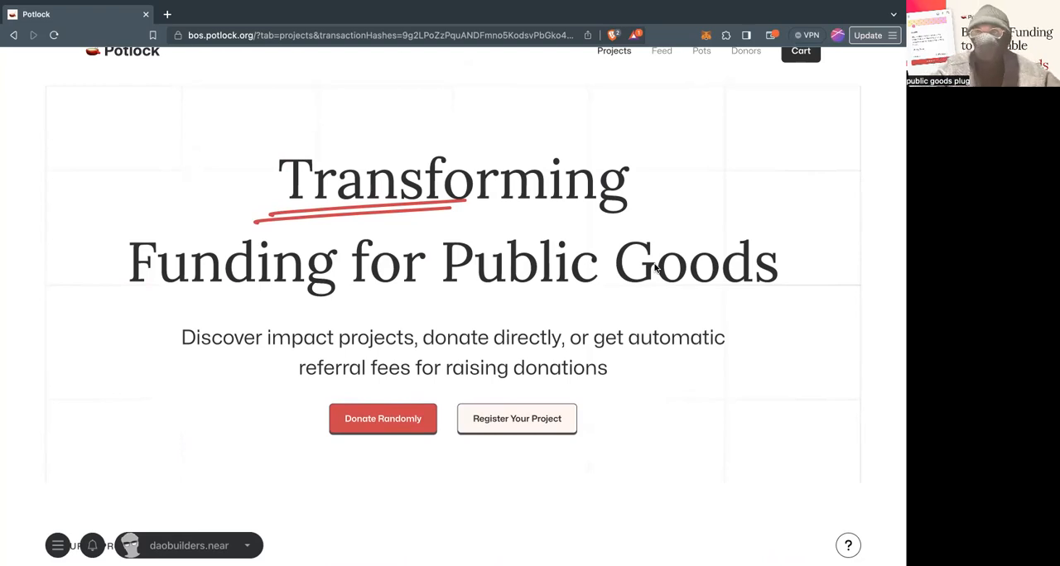
pyautogui.moveTo(353, 247)
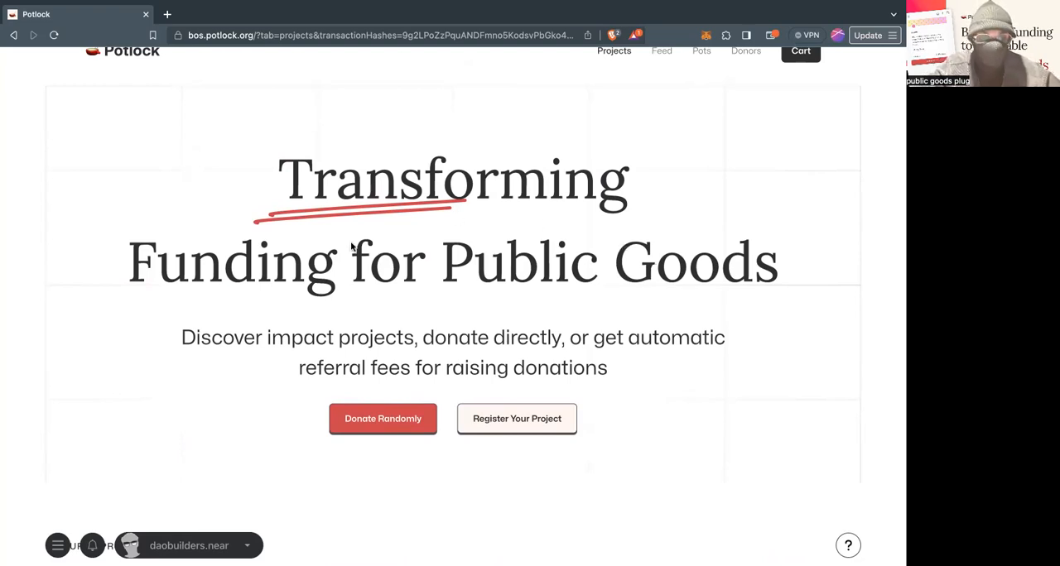
pyautogui.click(383, 419)
pyautogui.write('.1')
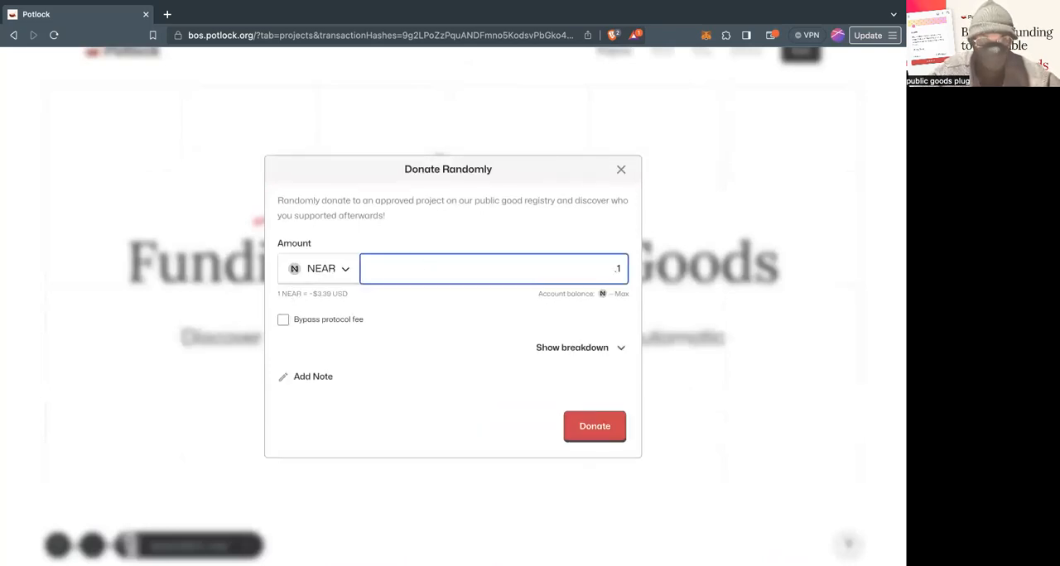
pyautogui.moveTo(357, 325)
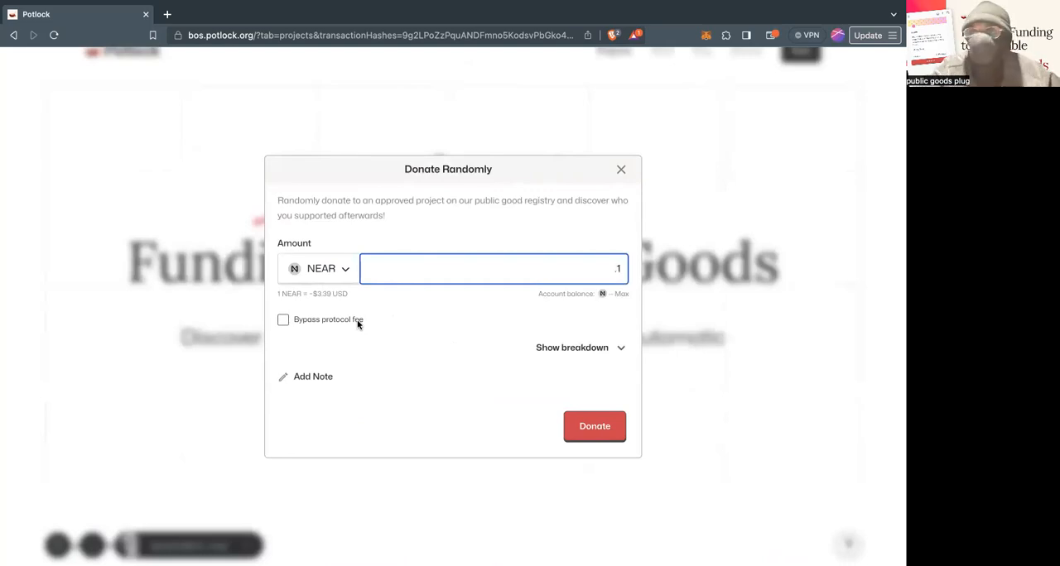
pyautogui.moveTo(318, 319)
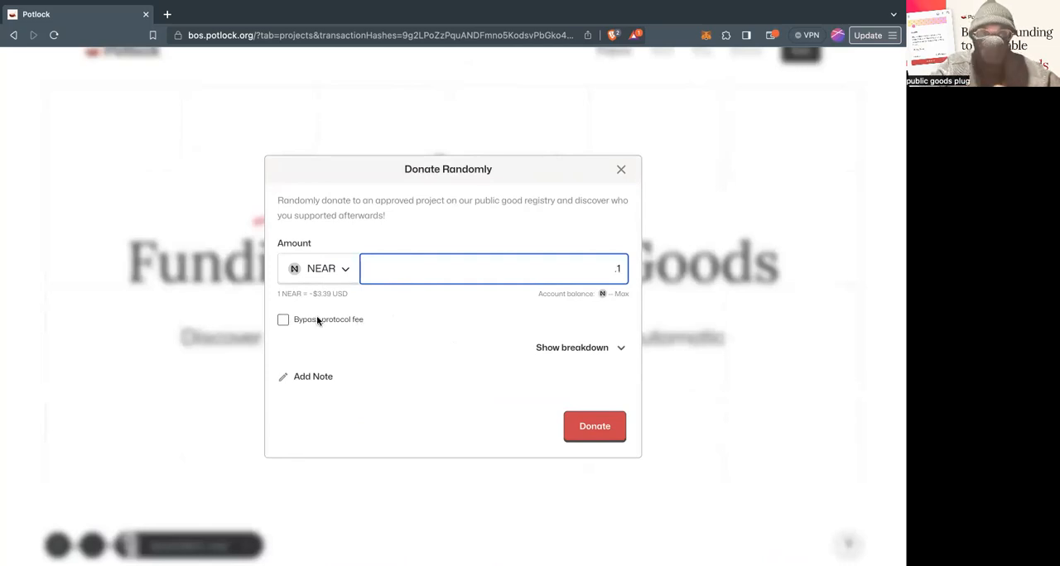
pyautogui.click(283, 319)
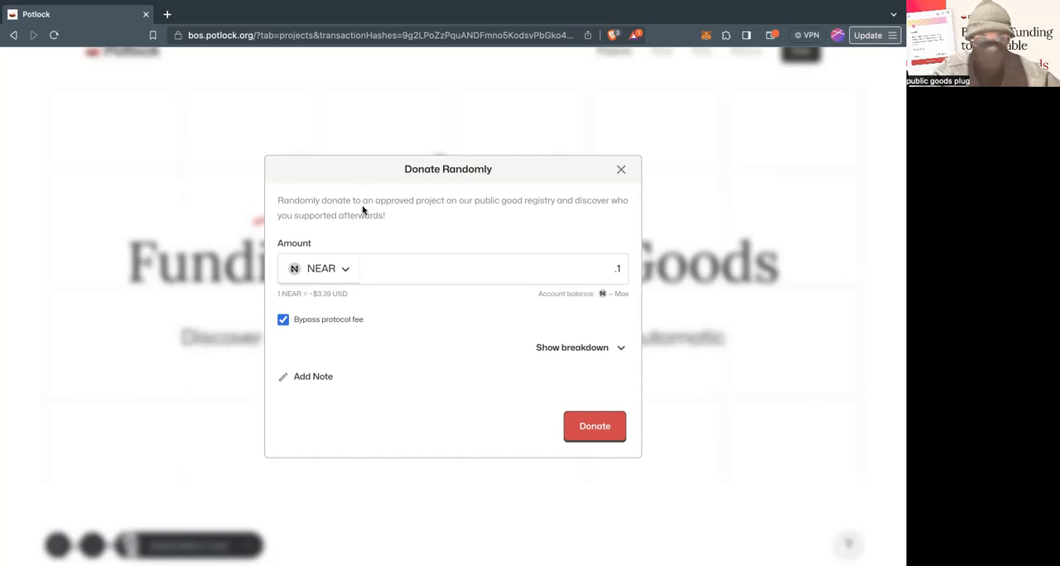
pyautogui.click(572, 348)
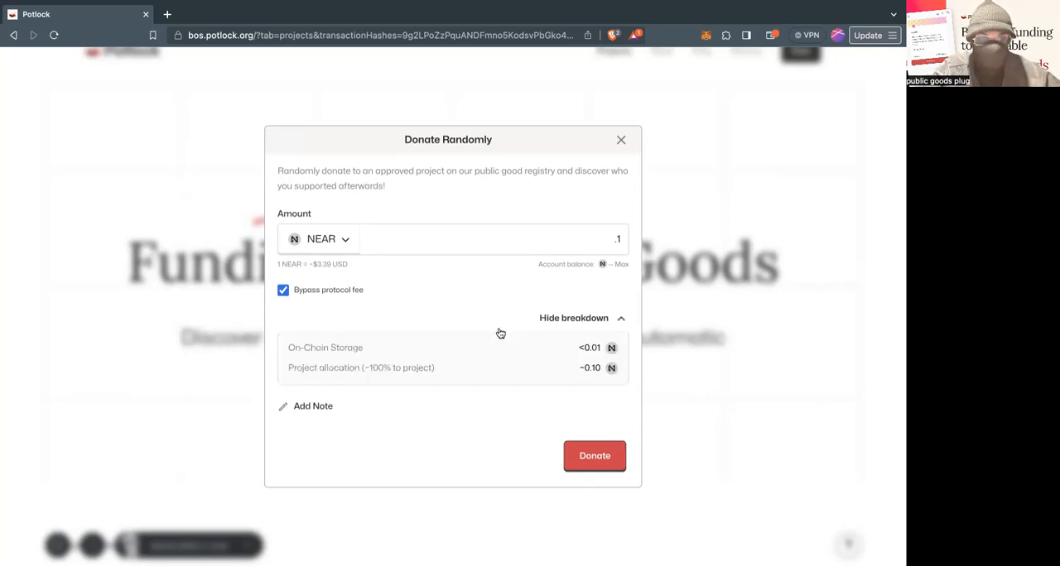
pyautogui.moveTo(463, 342)
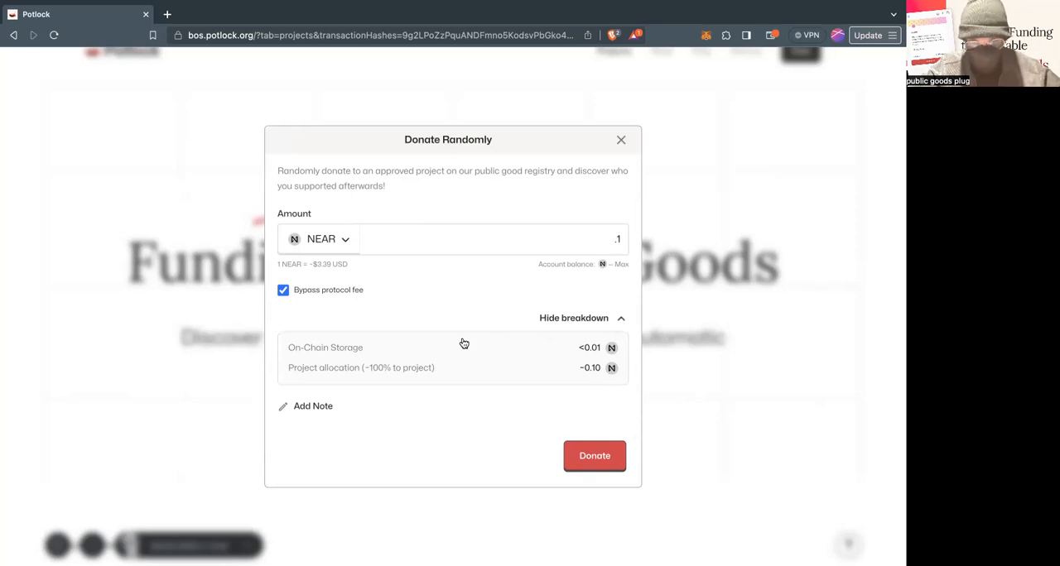
# Step: Donate the 0.1 NEAR and confirm the transaction to reach MyNearWallet
pyautogui.click(594, 457)
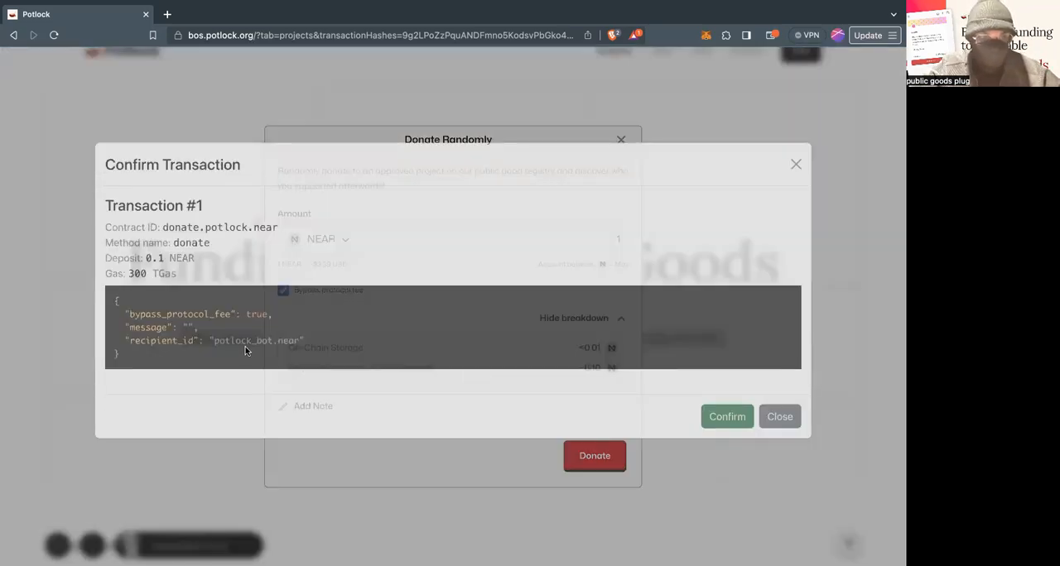
pyautogui.doubleClick(257, 356)
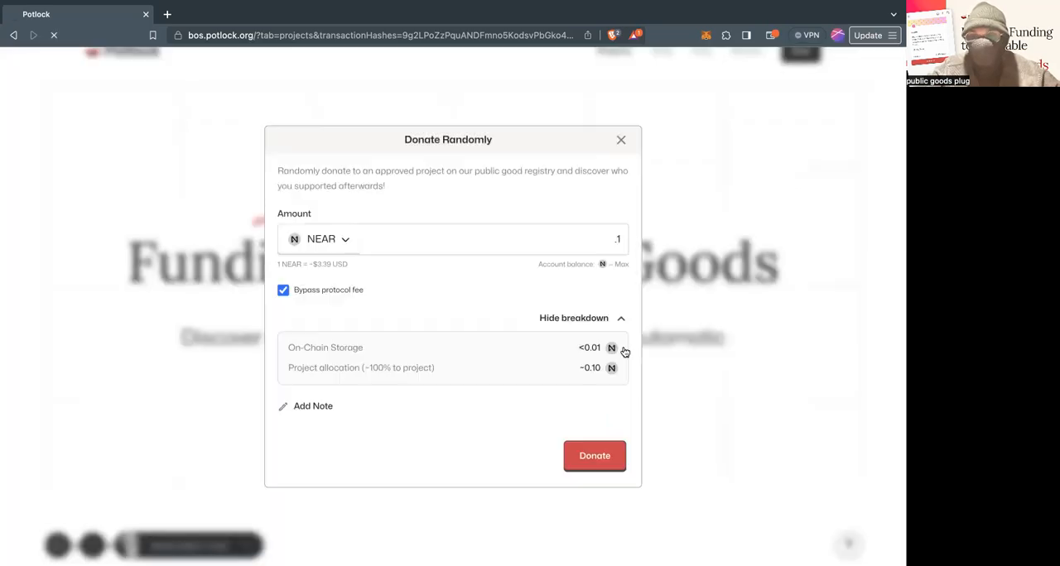
pyautogui.click(593, 456)
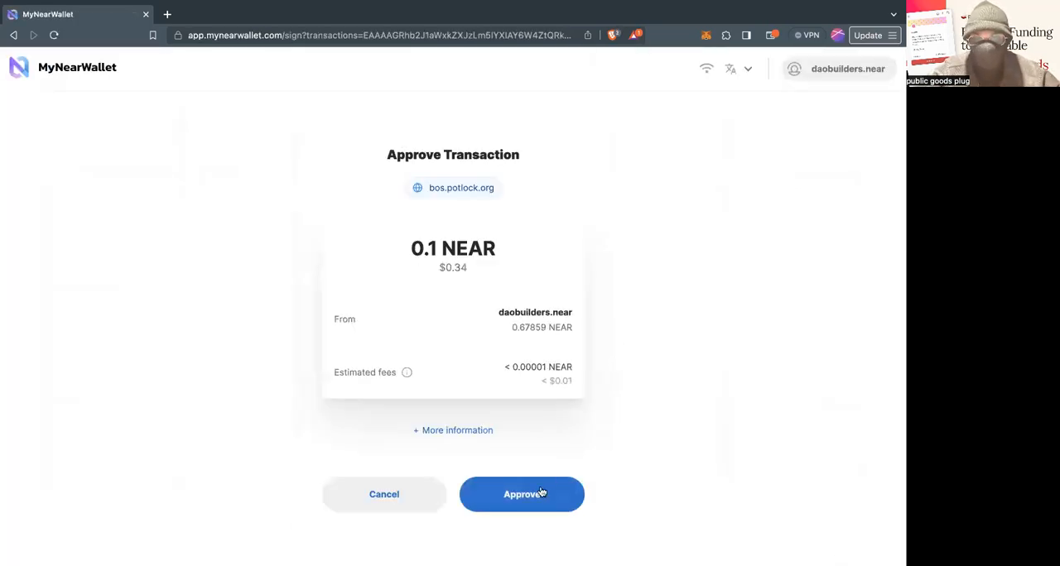
# Step: Approve the 0.1 NEAR transaction in MyNearWallet, returning to Potlock's potlock_bot receipt
pyautogui.click(520, 494)
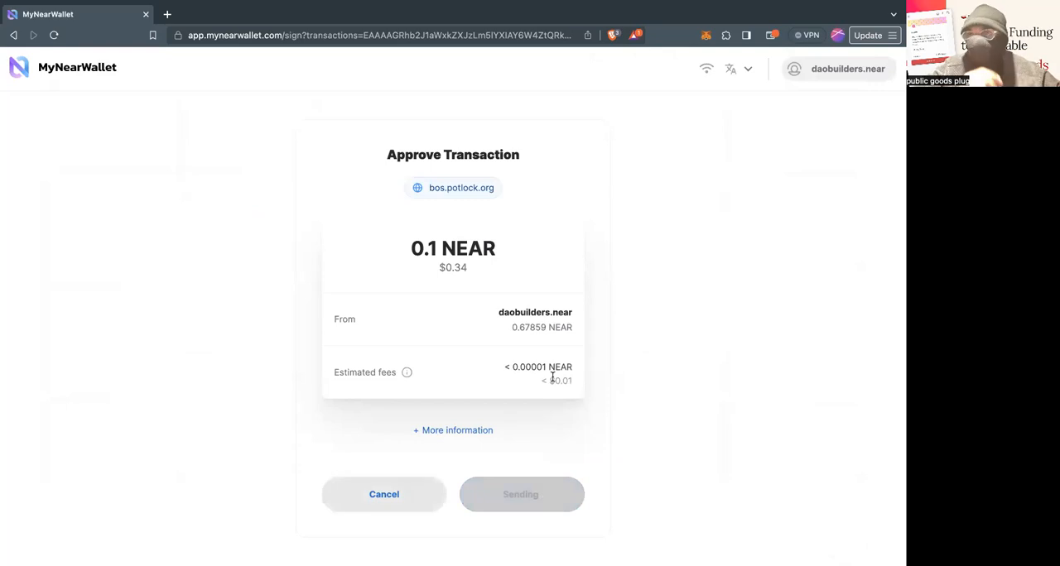
pyautogui.moveTo(553, 379)
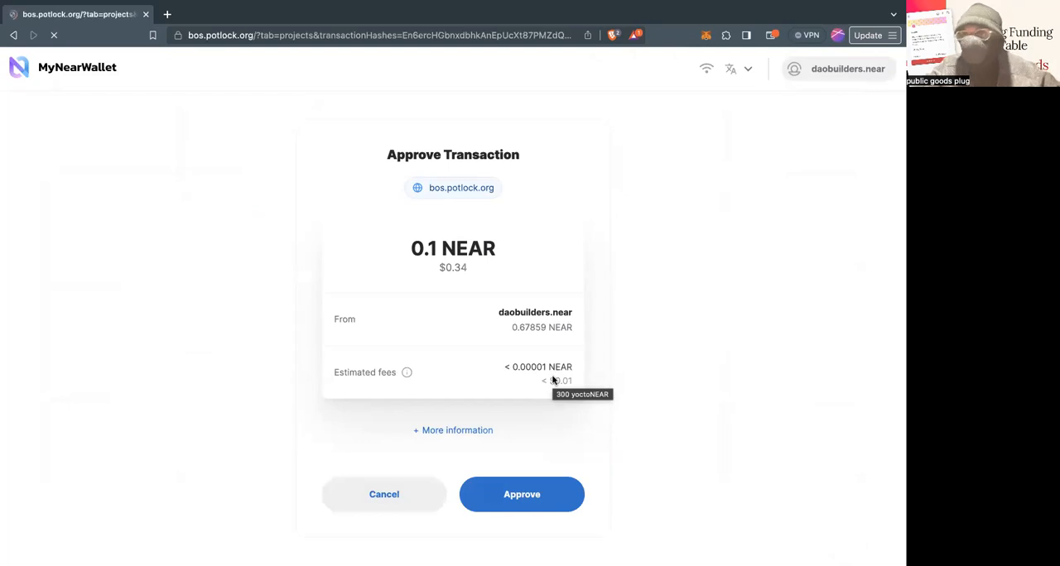
pyautogui.click(521, 494)
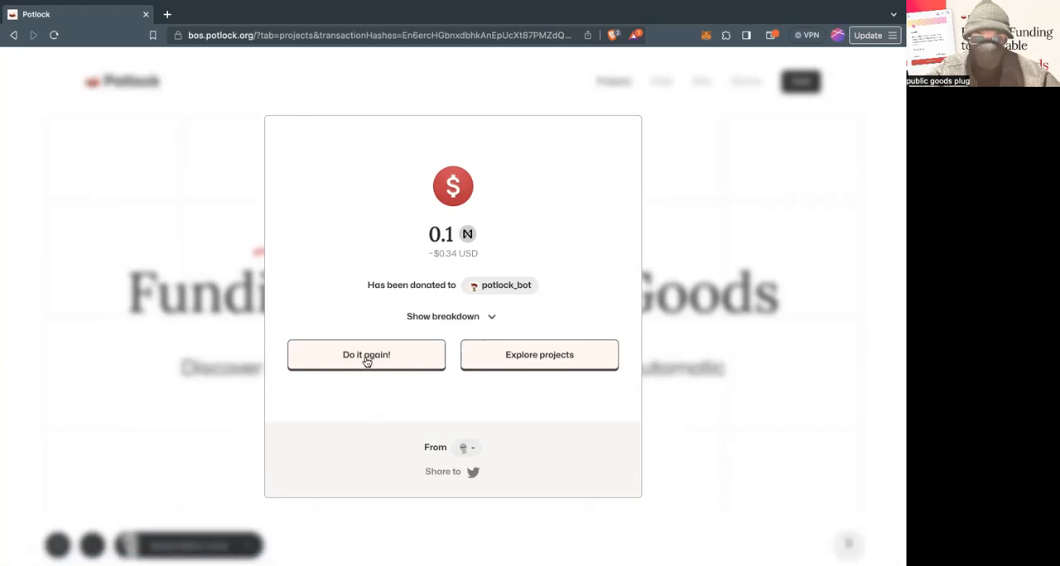
# Step: Repeat with a random 0.1 NEAR donation noted 'yolo', then donate and confirm
pyautogui.click(366, 355)
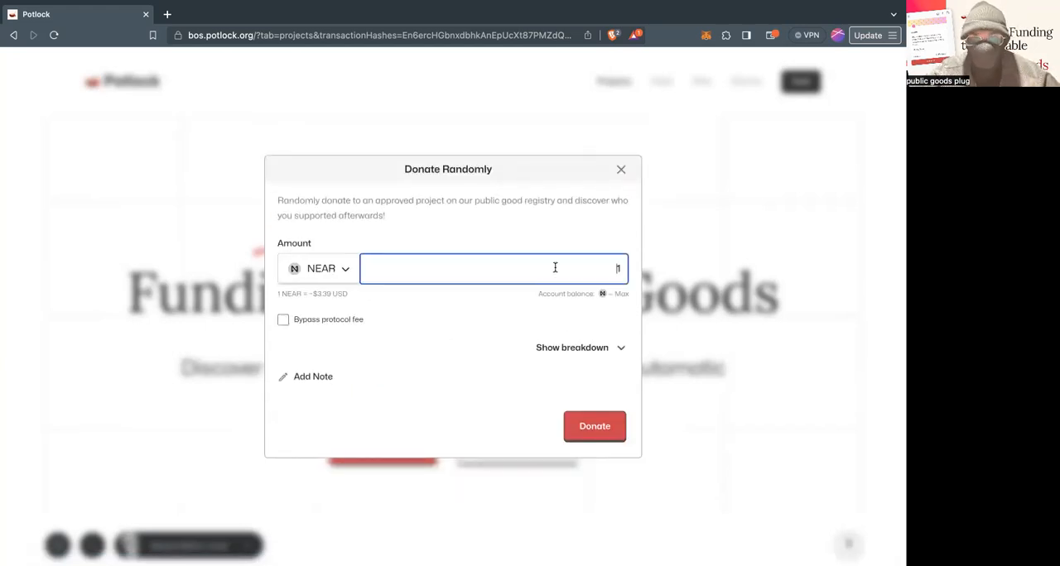
pyautogui.write('.1')
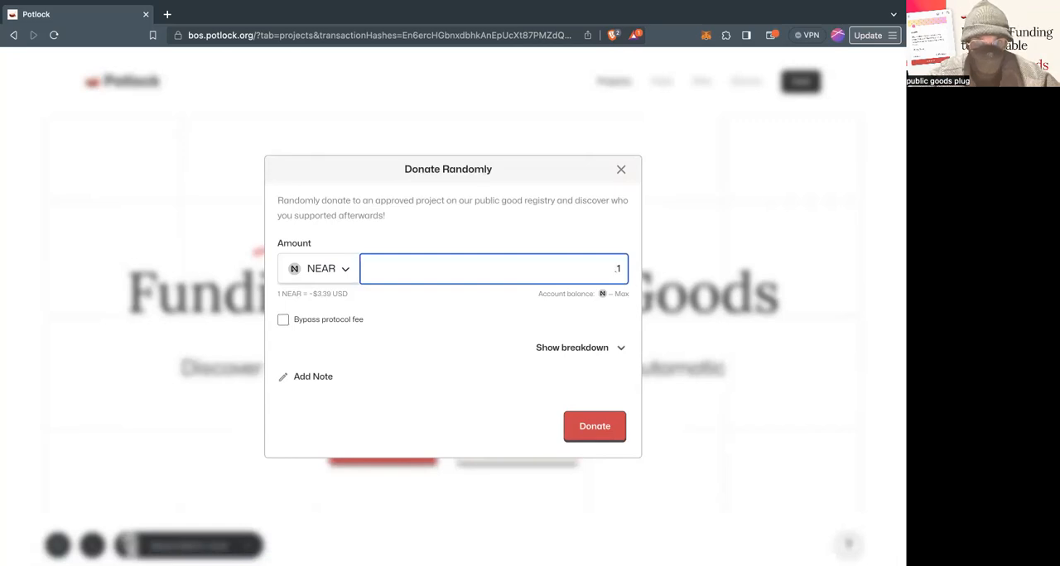
pyautogui.moveTo(318, 383)
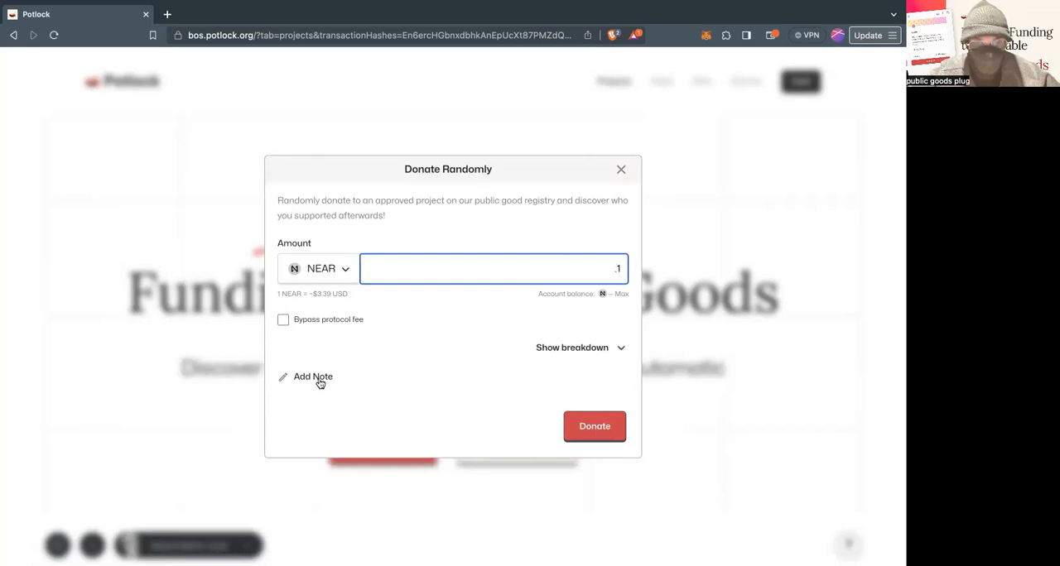
pyautogui.click(313, 377)
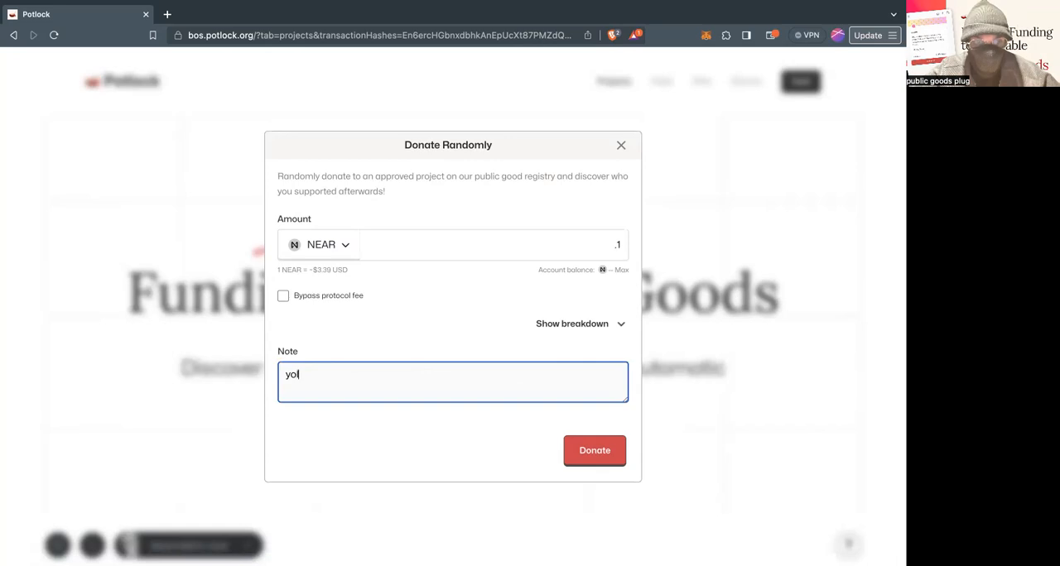
pyautogui.click(594, 450)
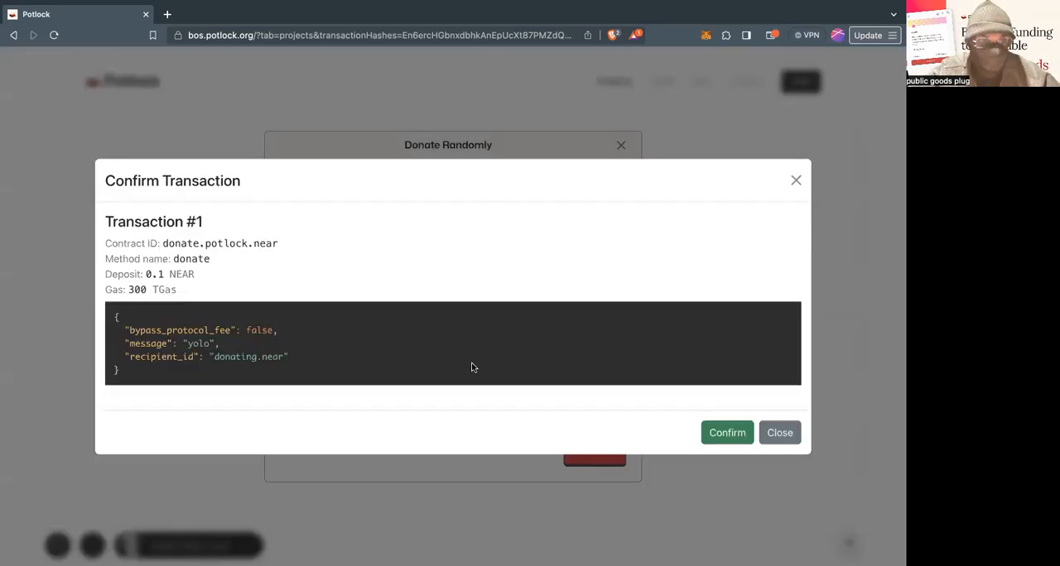
pyautogui.moveTo(598, 377)
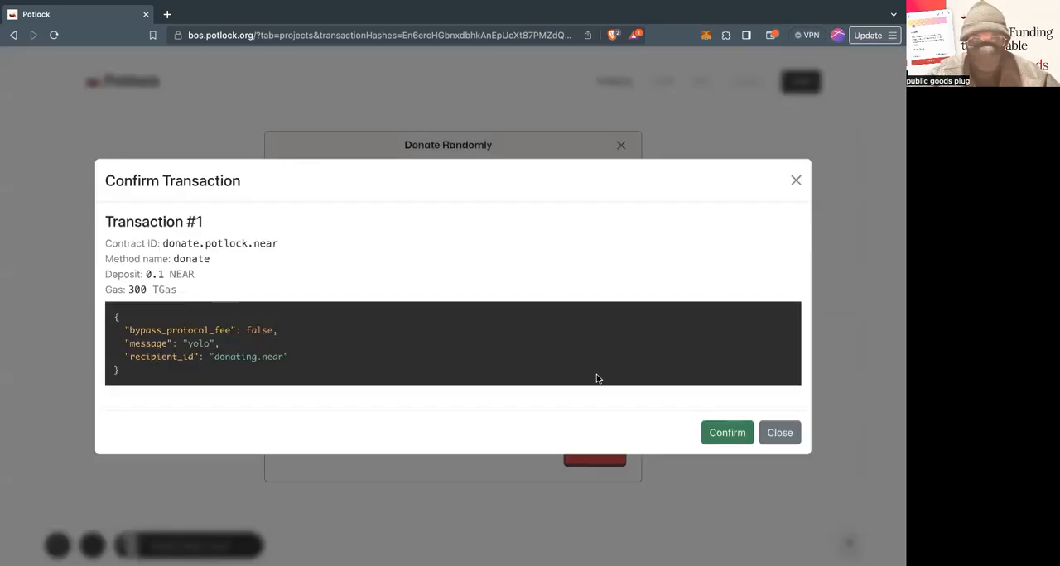
pyautogui.click(727, 432)
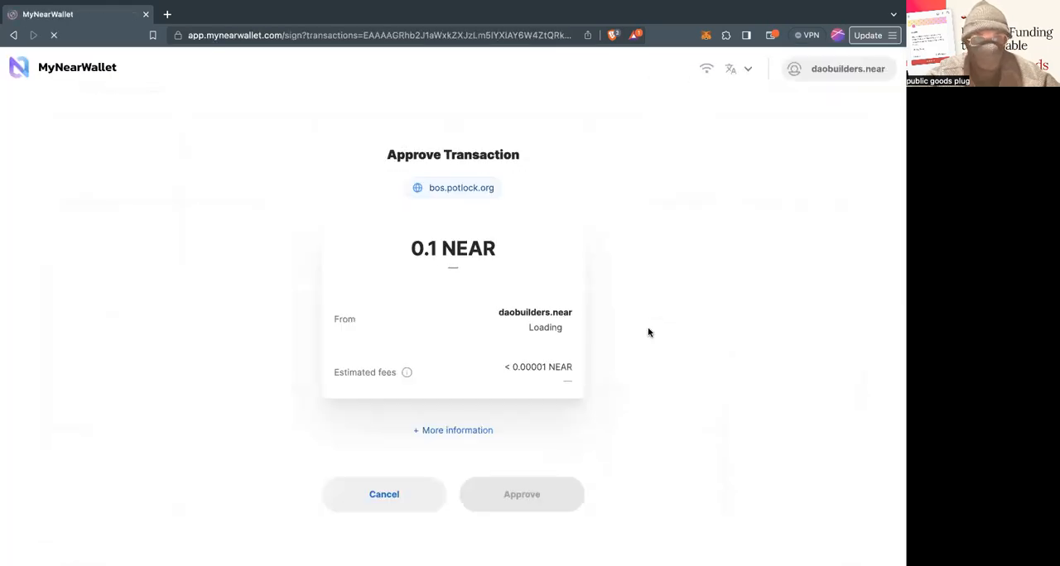
# Step: Approve the second 0.1 NEAR transaction in MyNearWallet, reaching the DonateDAO receipt
pyautogui.click(521, 494)
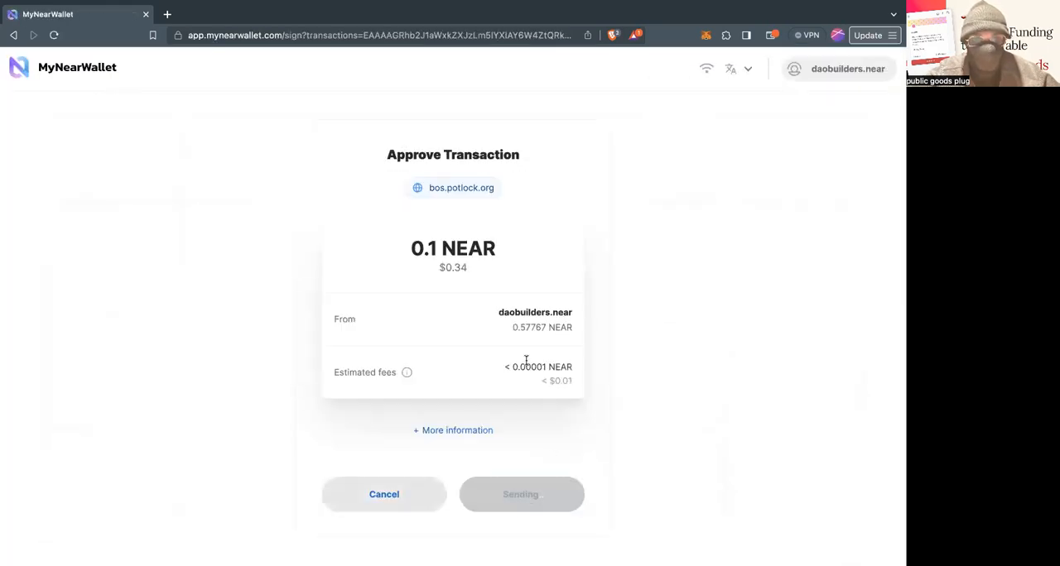
pyautogui.moveTo(526, 364)
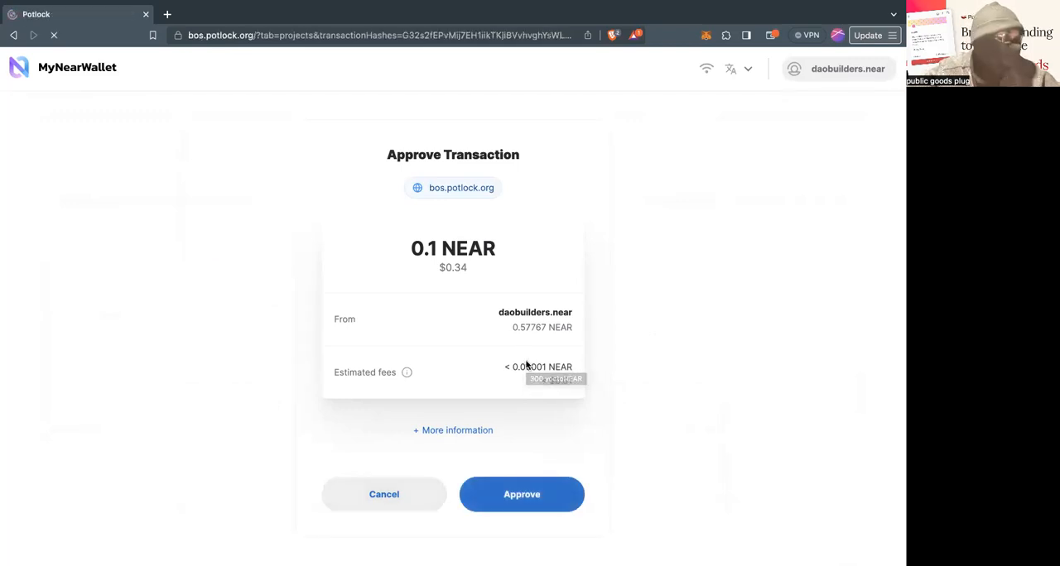
pyautogui.click(521, 494)
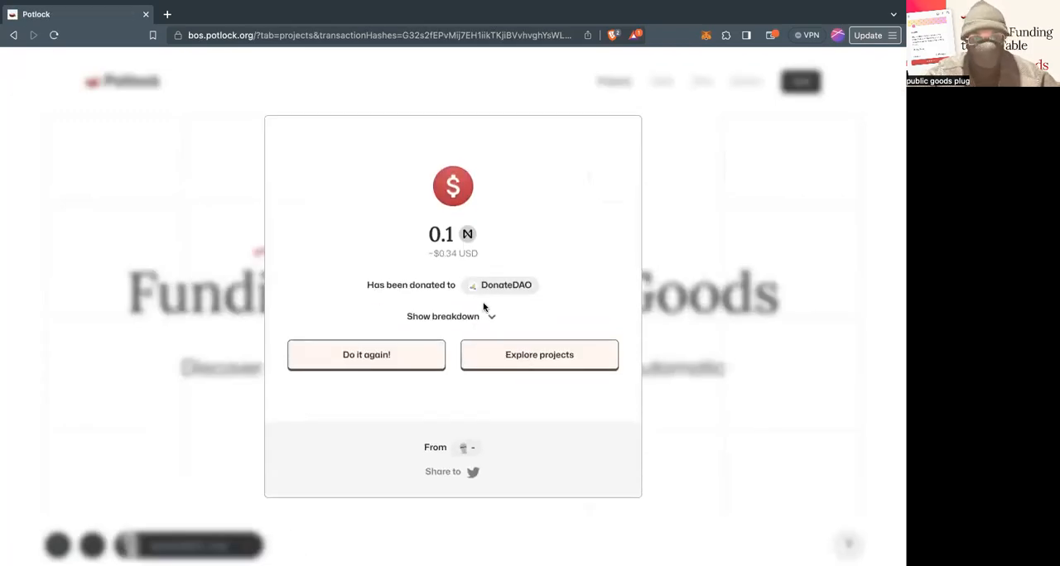